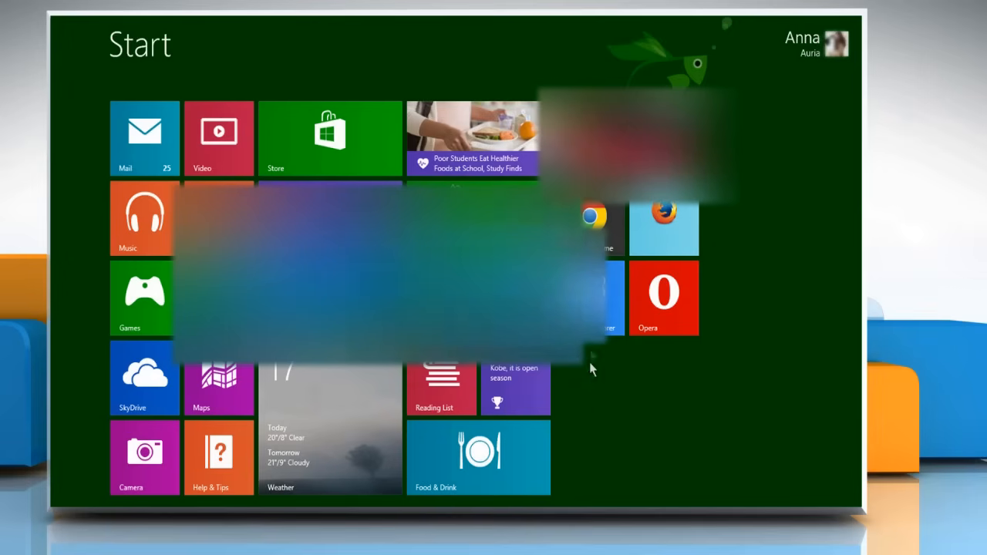
Launch Google Chrome from the Windows 8 Start screen.
click(594, 214)
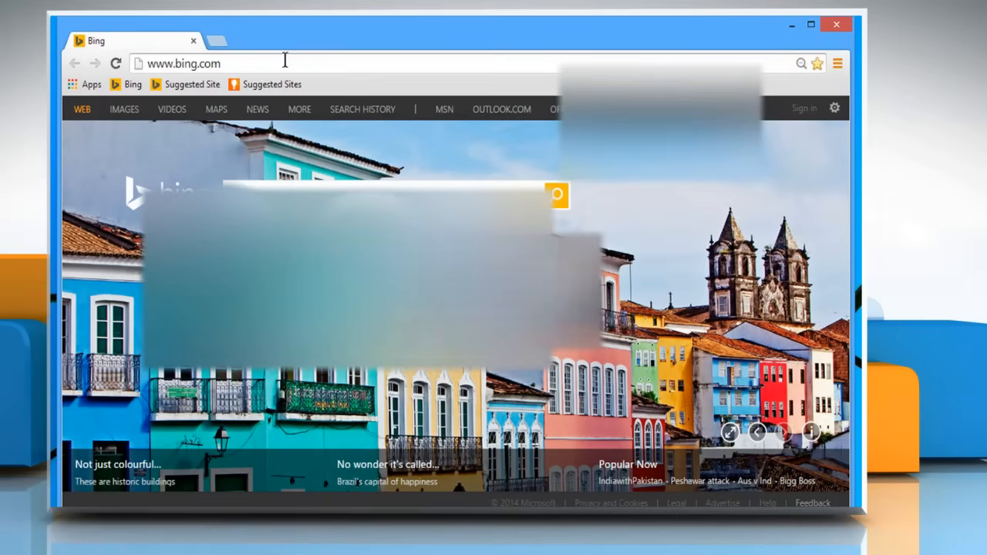
text(www)
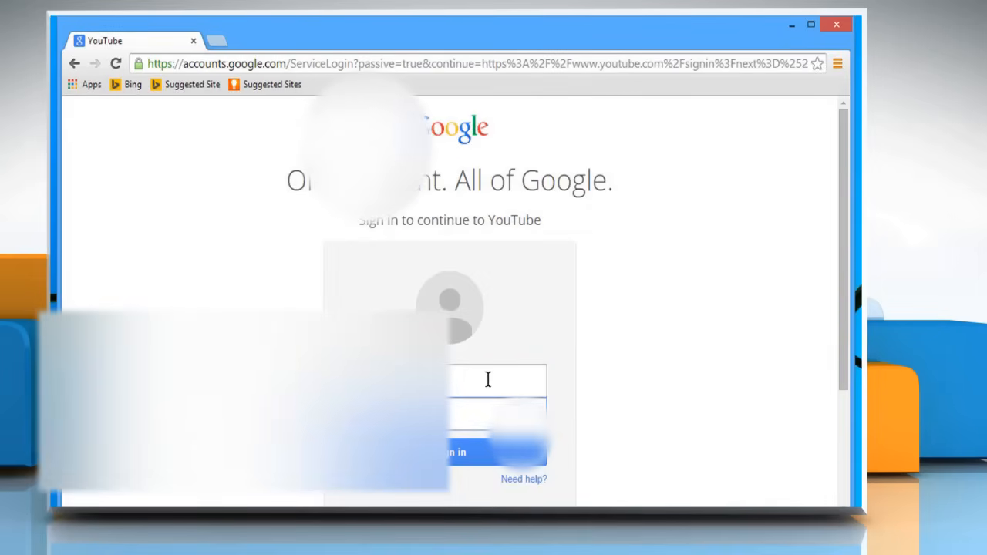
click(451, 451)
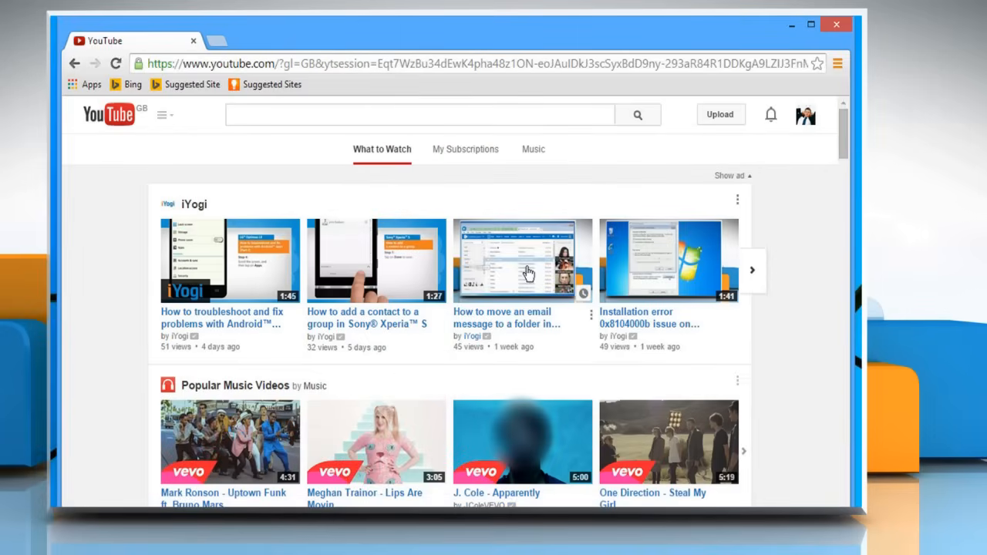
Play the iYogi 'How to move an email message to a folder' video in Outlook.com.
click(521, 259)
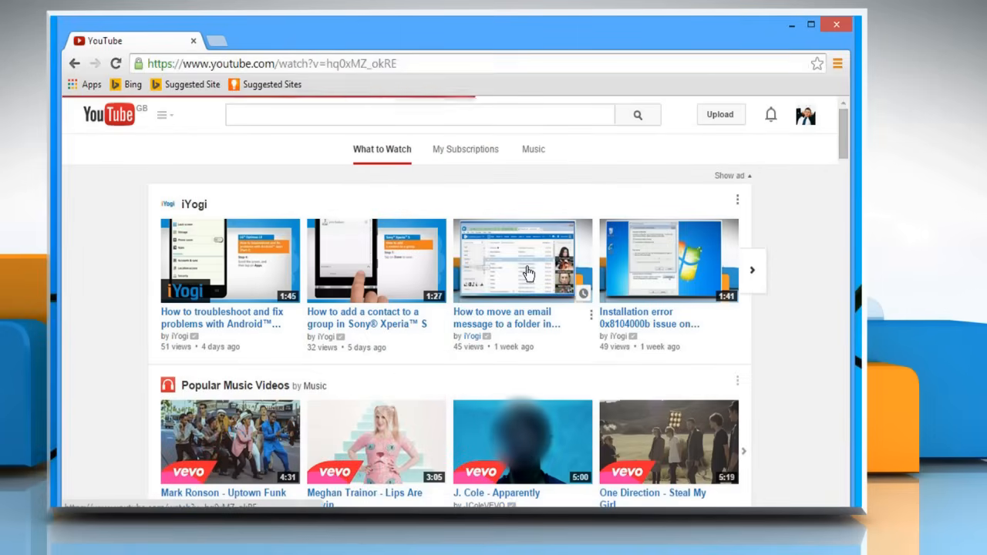
click(522, 259)
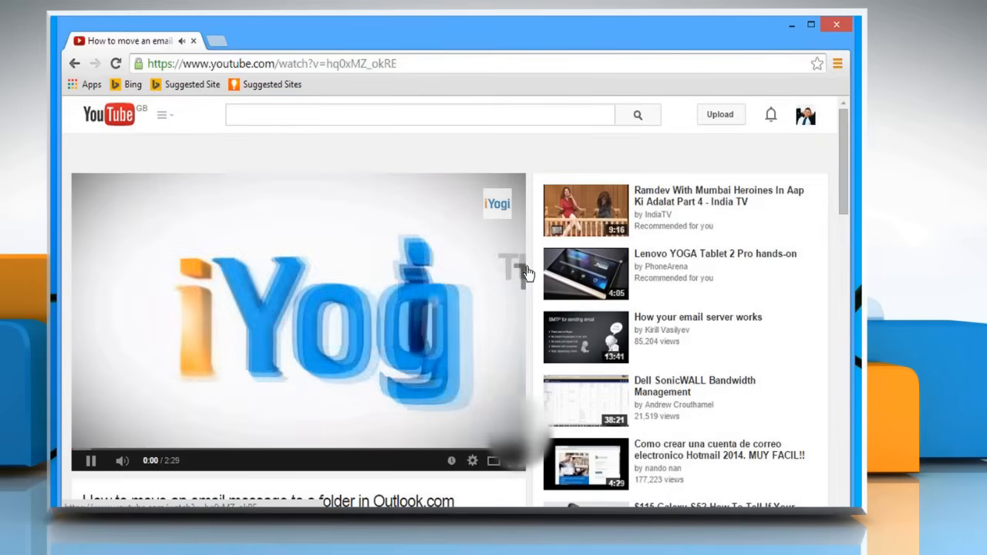
scroll(down, 3)
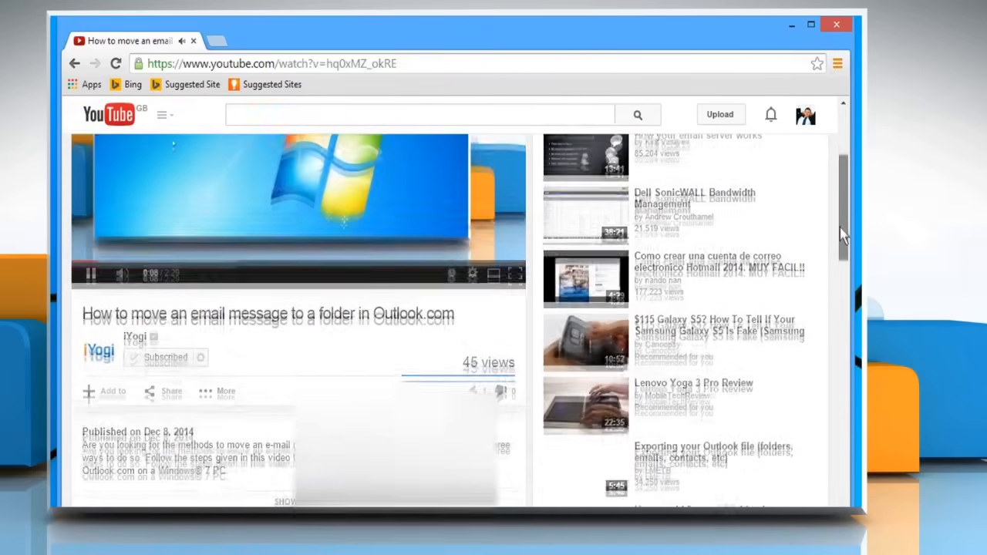
scroll(down, 3)
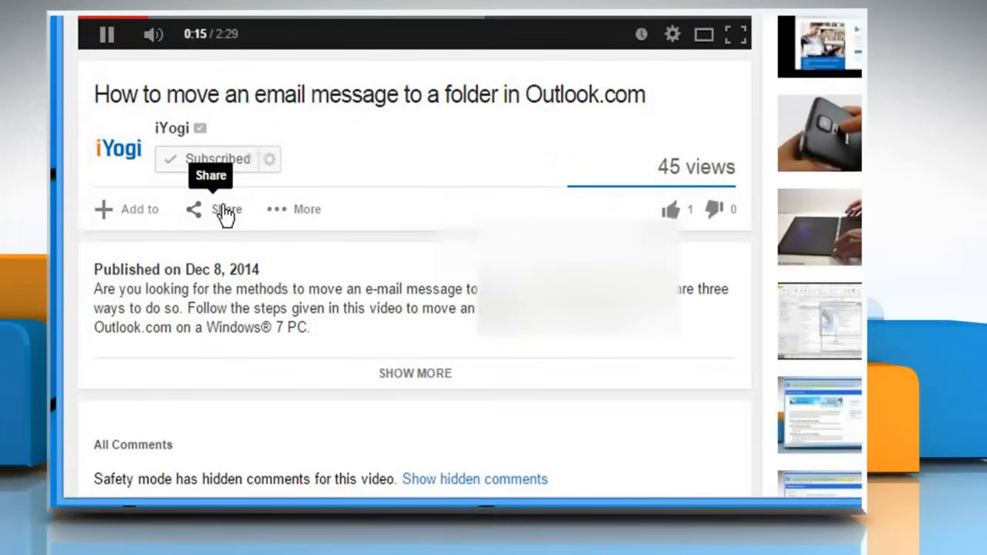
Share the video's short link to Twitter from the Share panel.
click(227, 210)
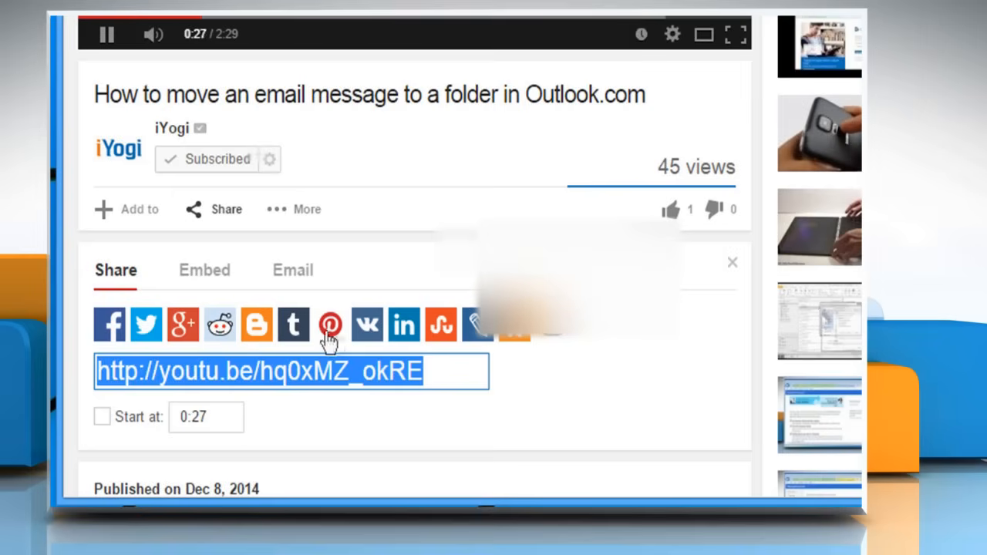
mouse_move(554, 342)
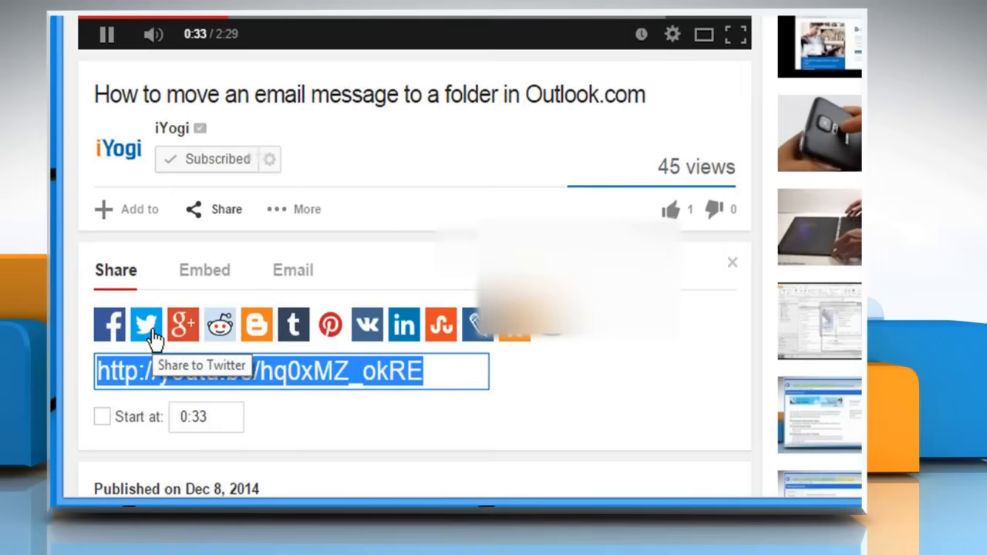
click(145, 324)
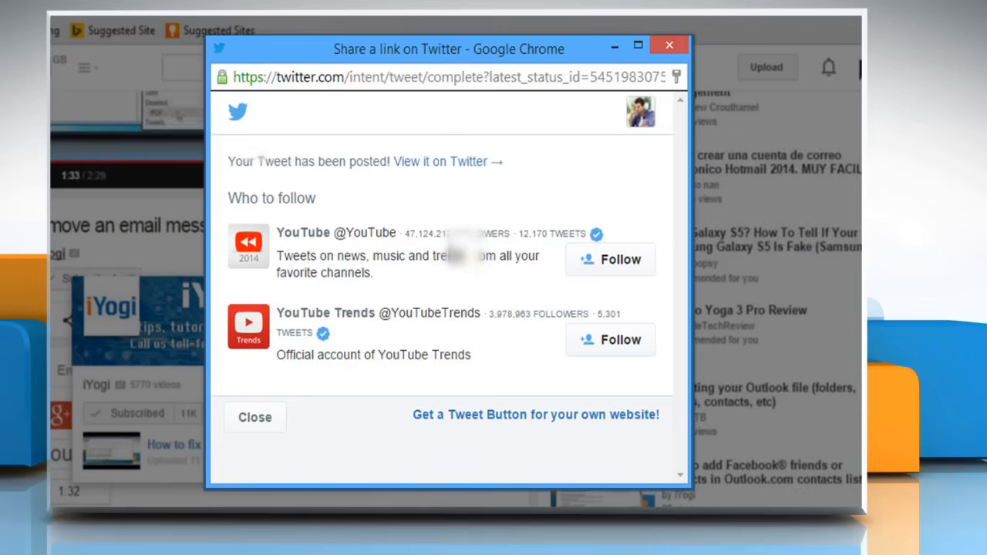
Post the Outlook.com video link as a tweet and view it on Twitter.
click(441, 162)
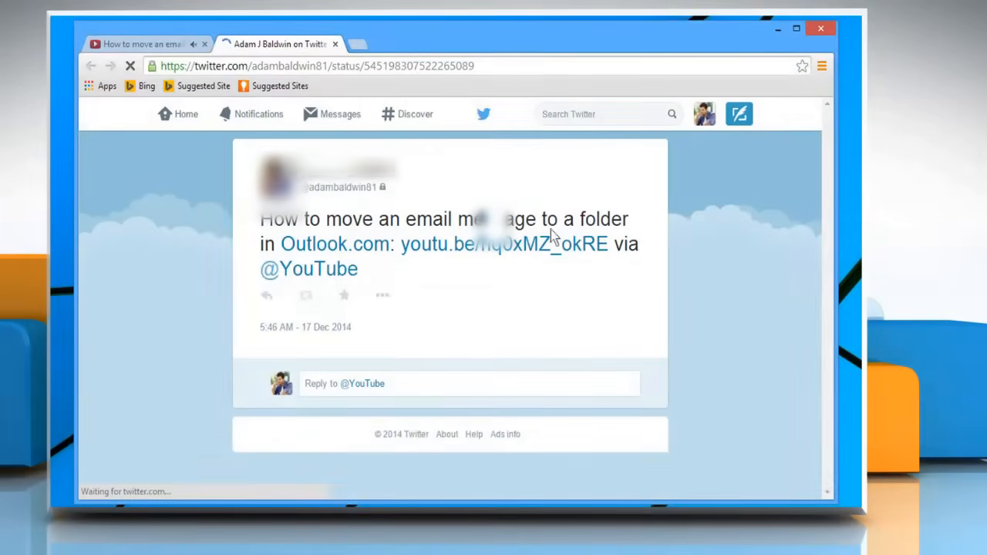
mouse_move(477, 254)
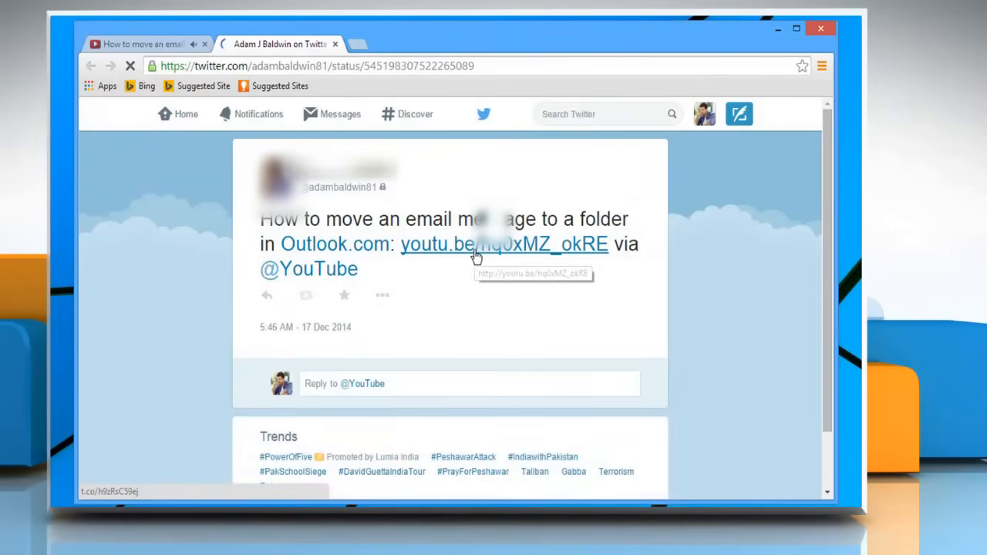
Expand the tweet to show its embedded YouTube card for the Outlook.com video.
click(502, 244)
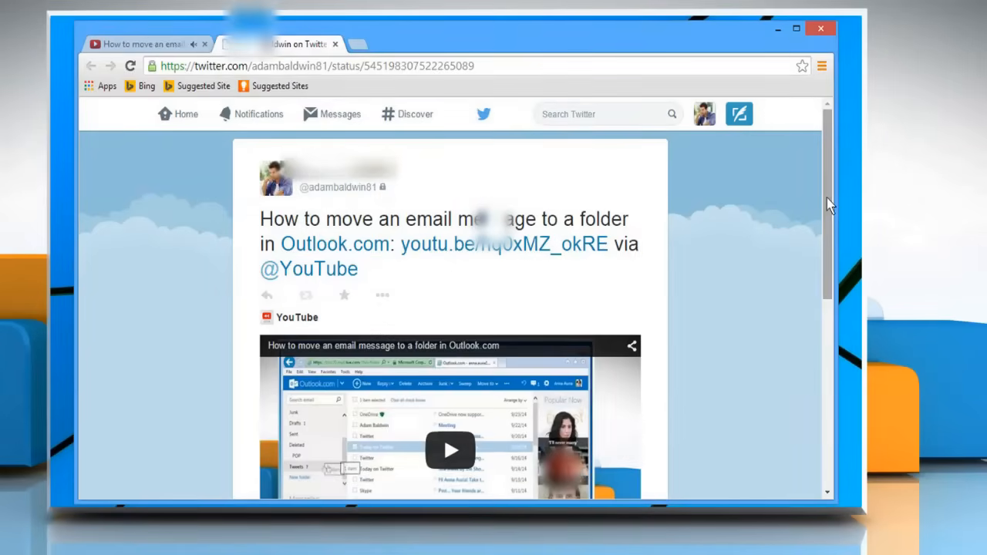
scroll(down, 3)
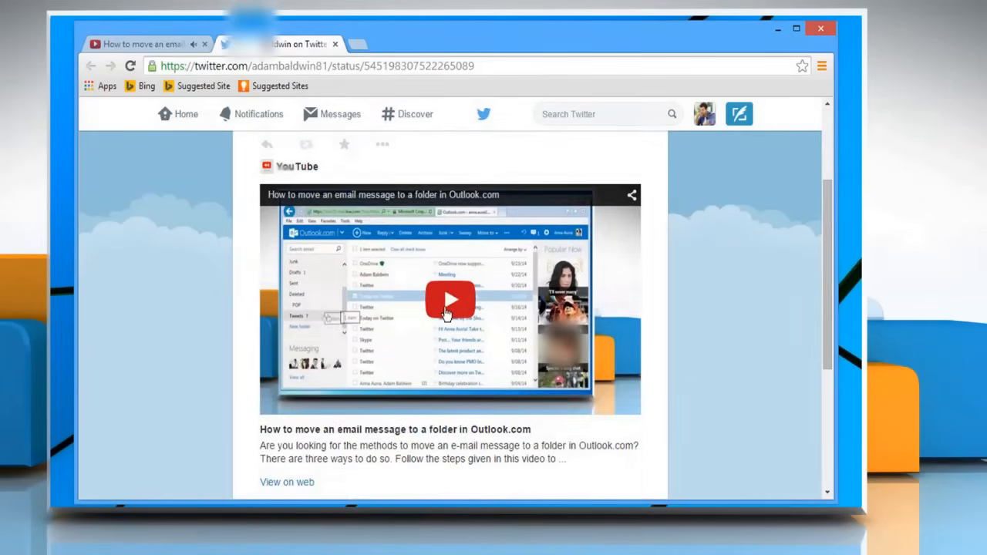